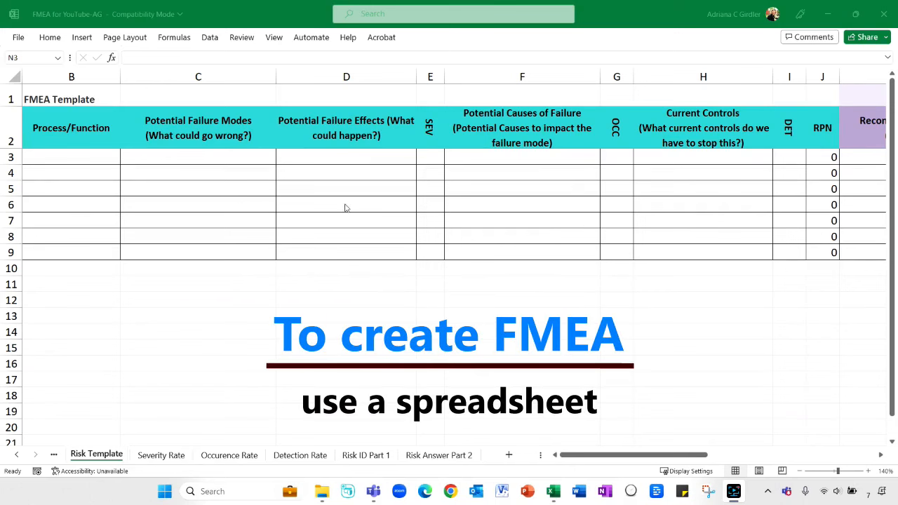
mouse_move(472, 272)
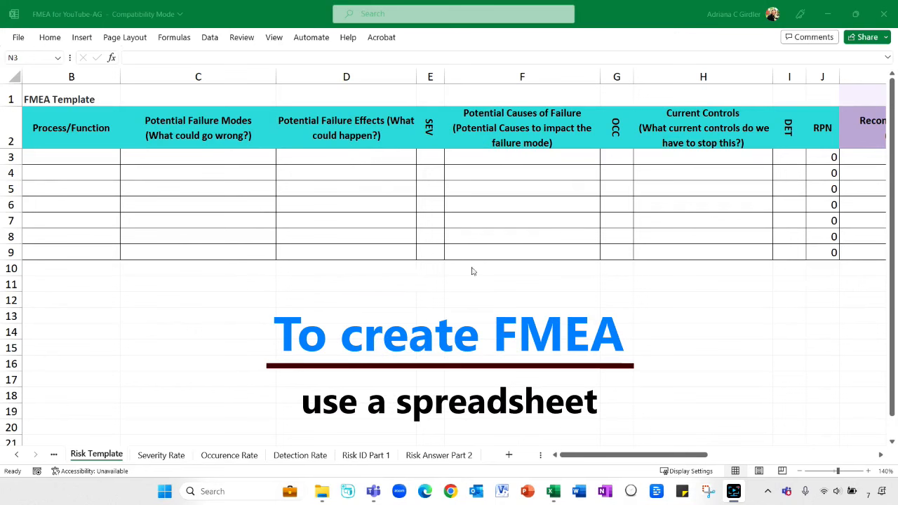
mouse_move(144, 133)
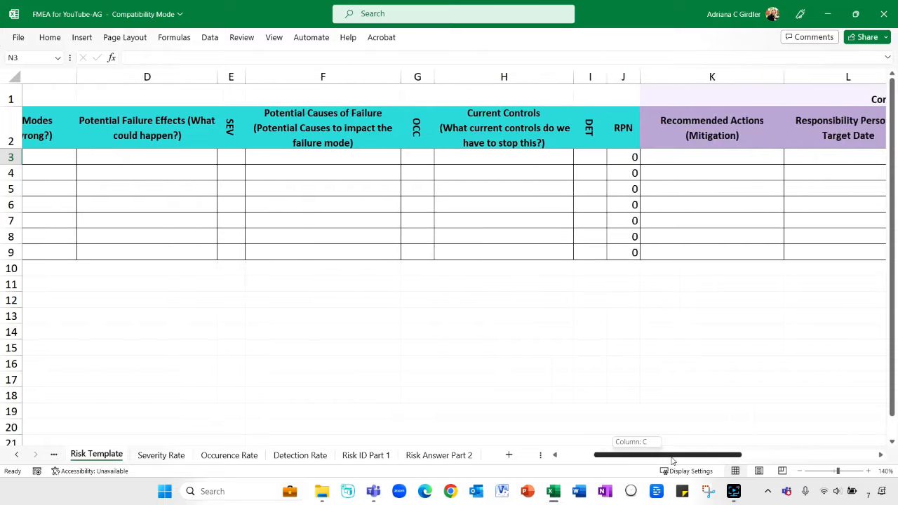
- Show the Risk ID Part 1 sheet with risks rated at RPNs 125, 80 and 30
scroll(right, 3)
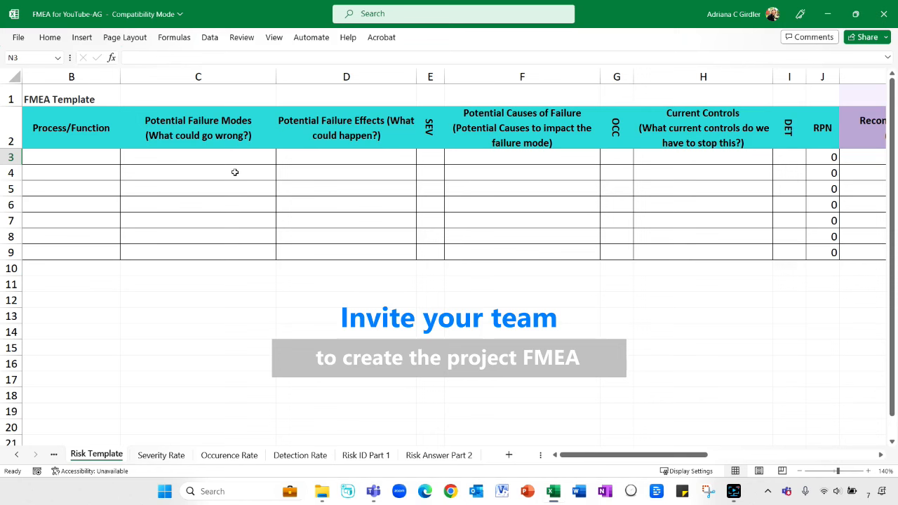
mouse_move(305, 223)
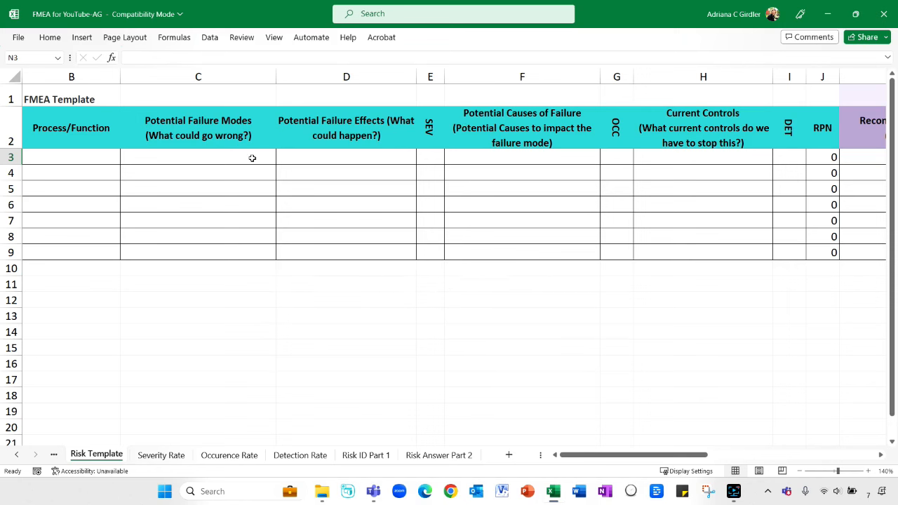
mouse_move(276, 169)
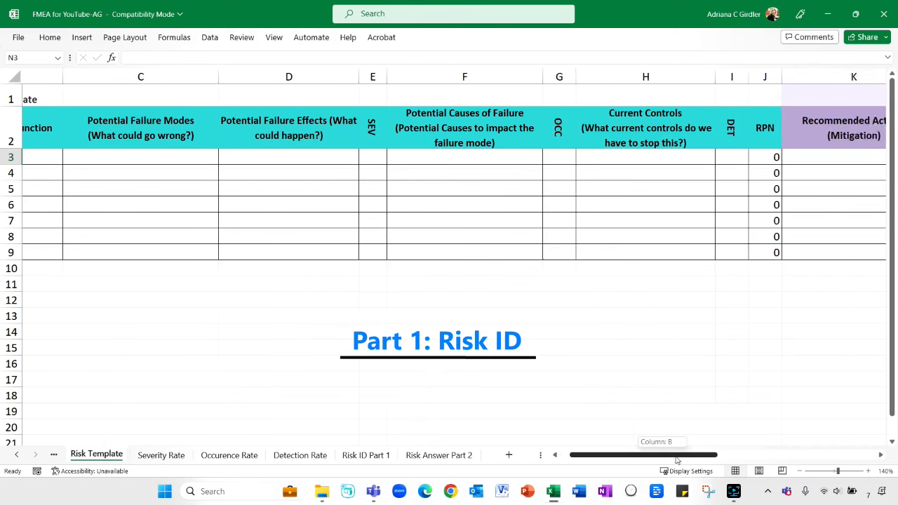
scroll(right, 3)
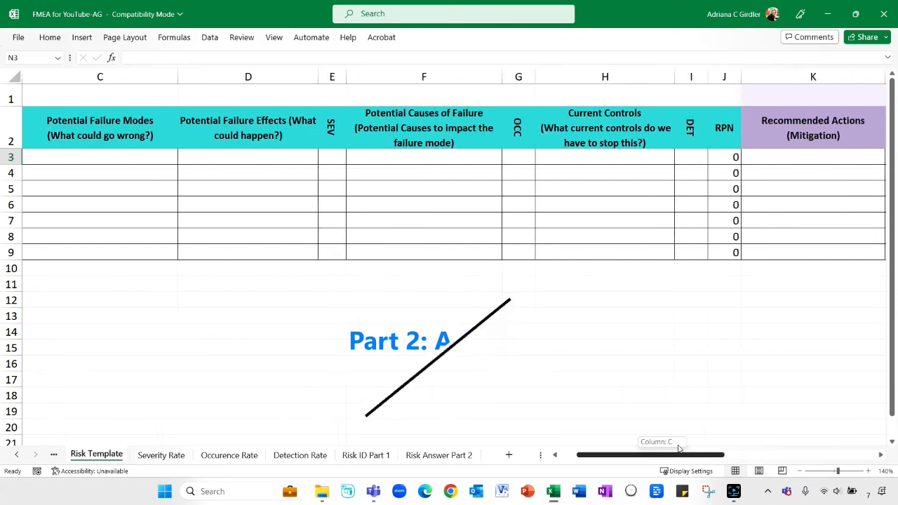
scroll(left, 3)
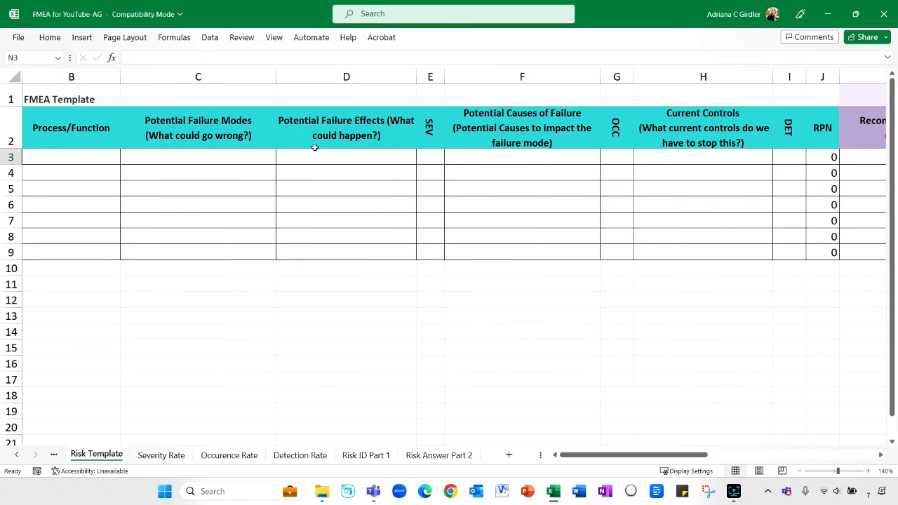
mouse_move(300, 394)
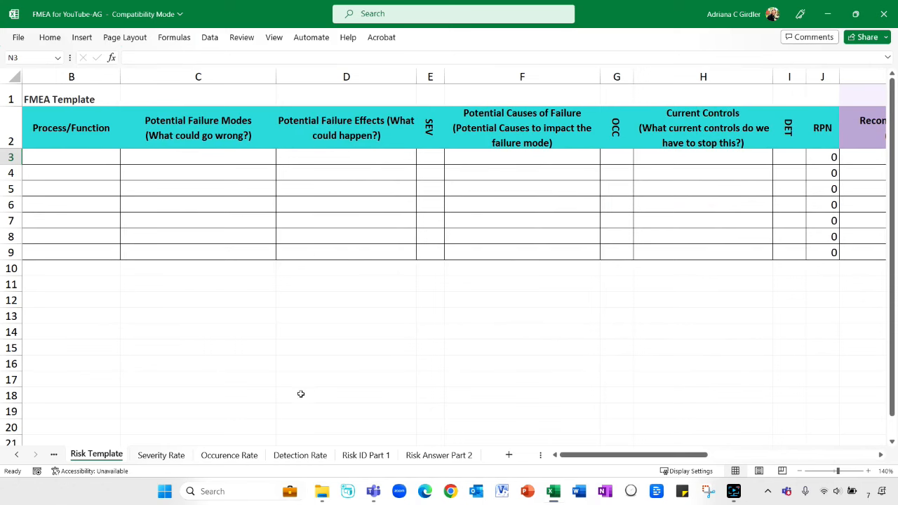
click(366, 455)
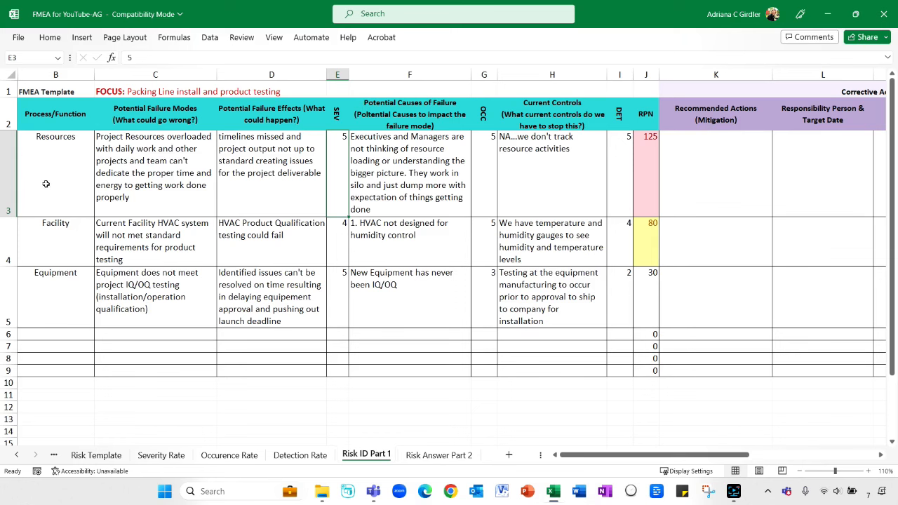
mouse_move(69, 163)
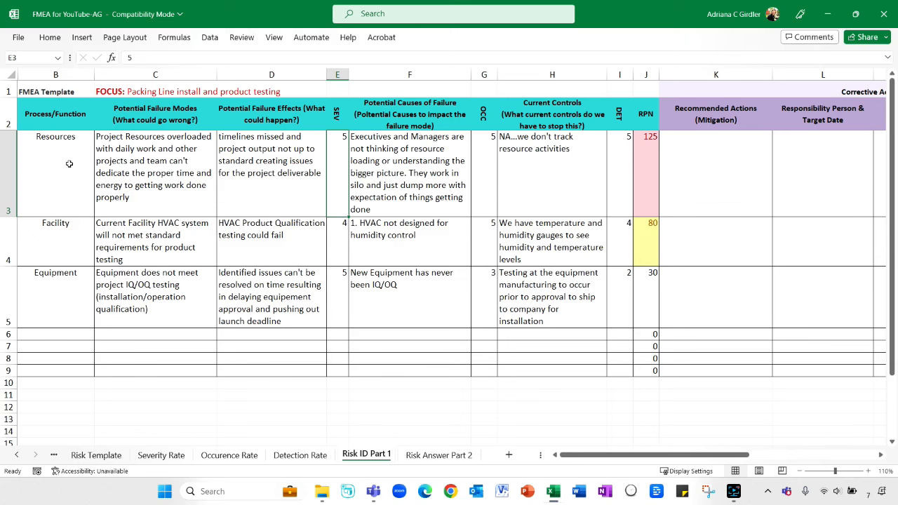
mouse_move(224, 156)
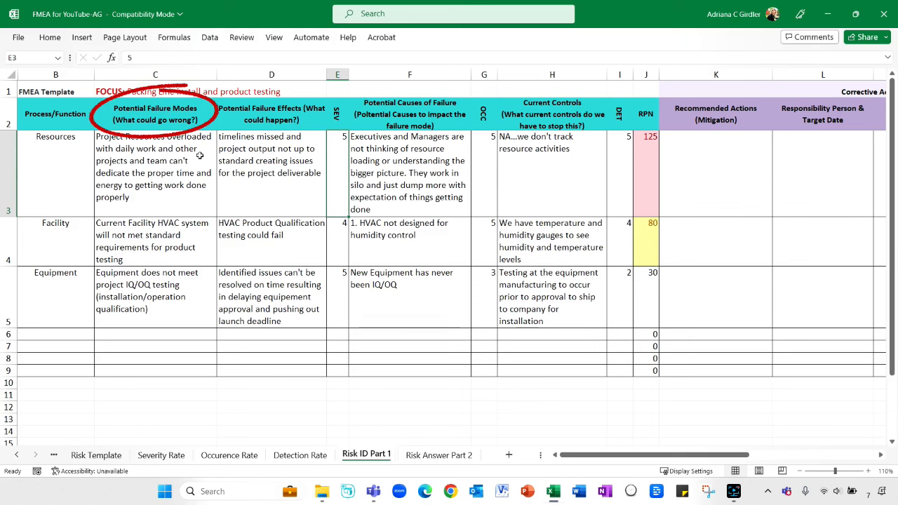
mouse_move(177, 186)
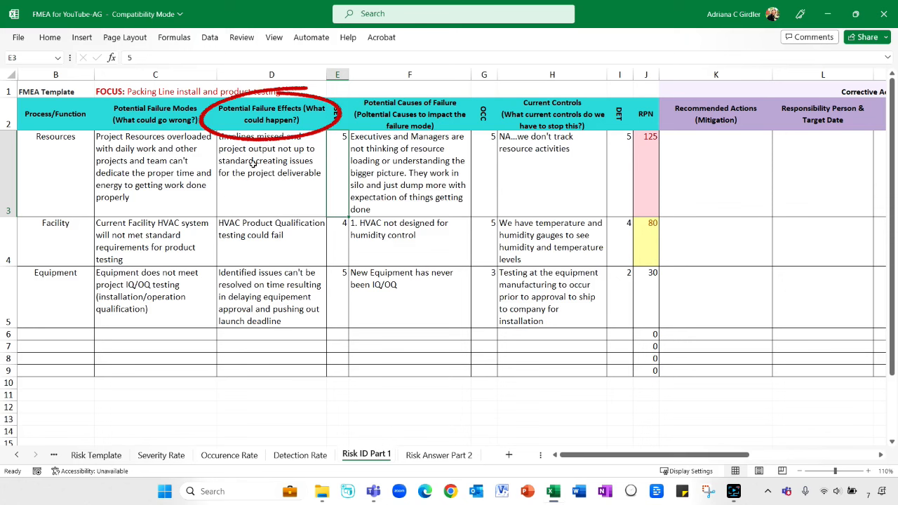
mouse_move(283, 175)
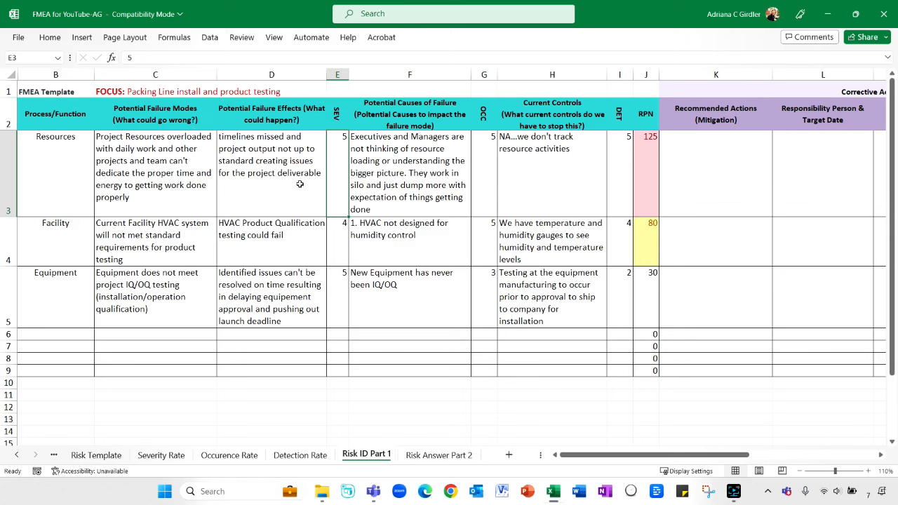
mouse_move(340, 119)
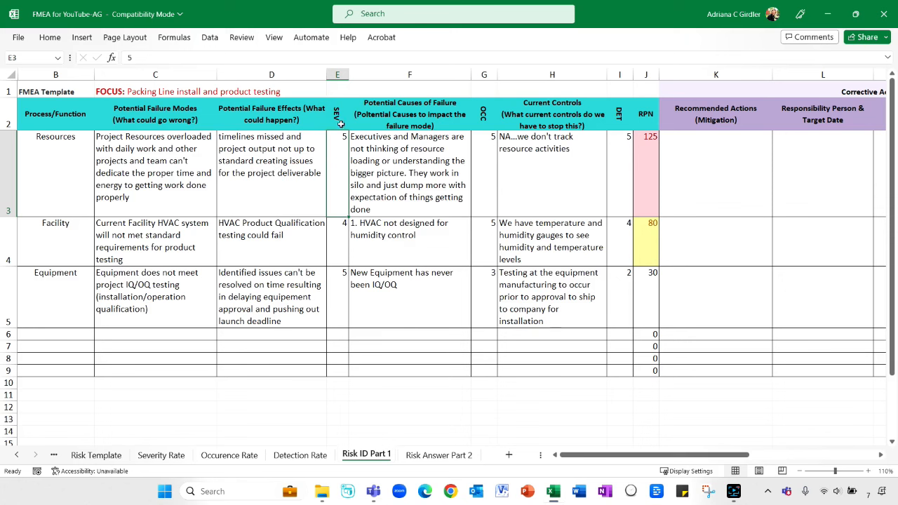
mouse_move(340, 150)
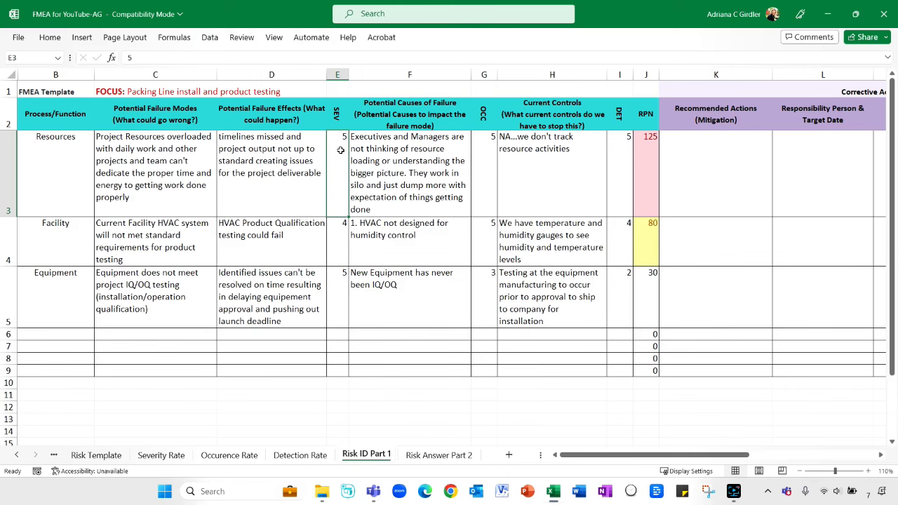
mouse_move(183, 451)
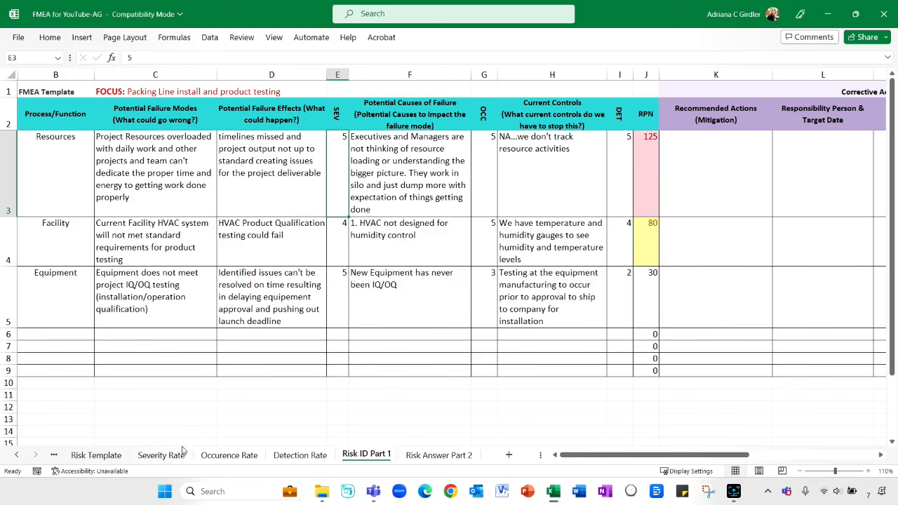
- View the Severity Rate 1–5 impact scale, then go back to the Risk Template sheet
click(160, 455)
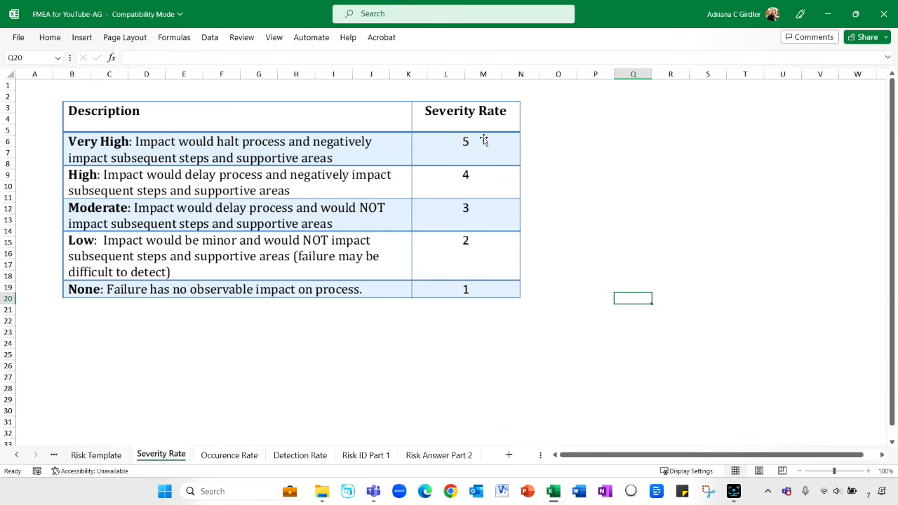
mouse_move(429, 145)
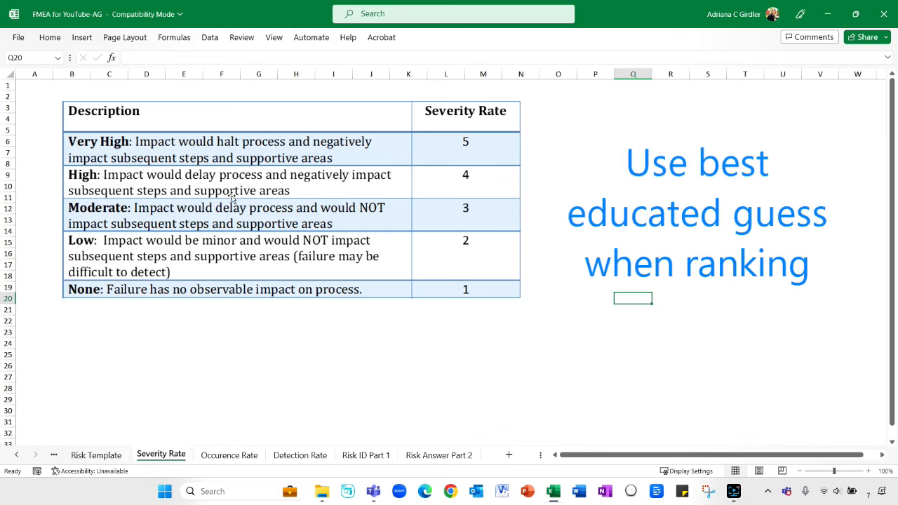
mouse_move(444, 175)
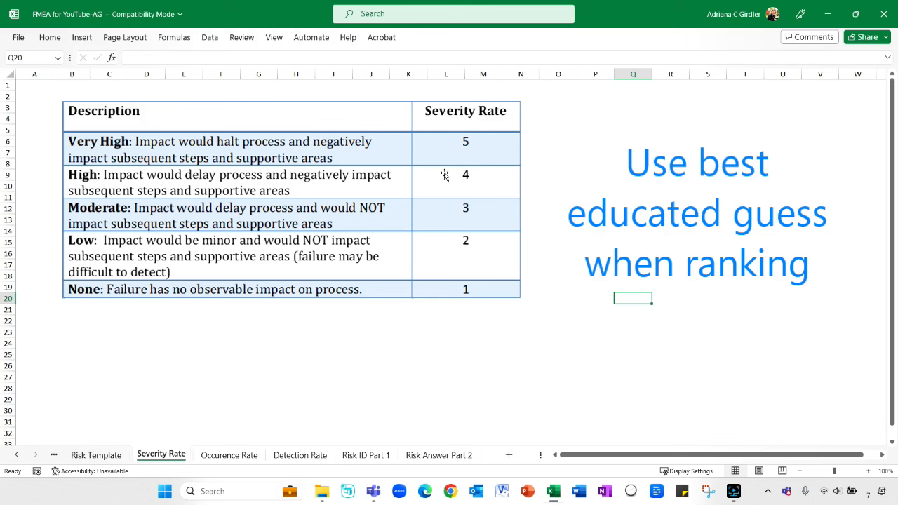
mouse_move(445, 257)
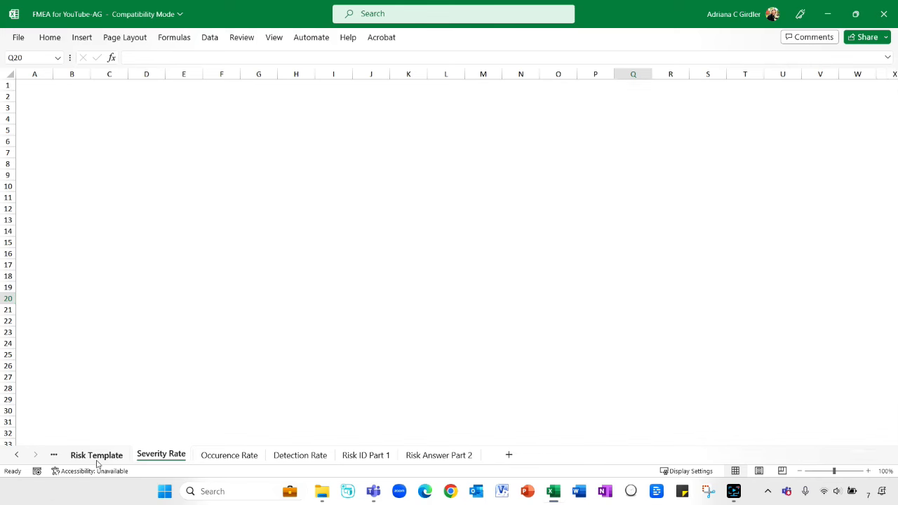
click(96, 455)
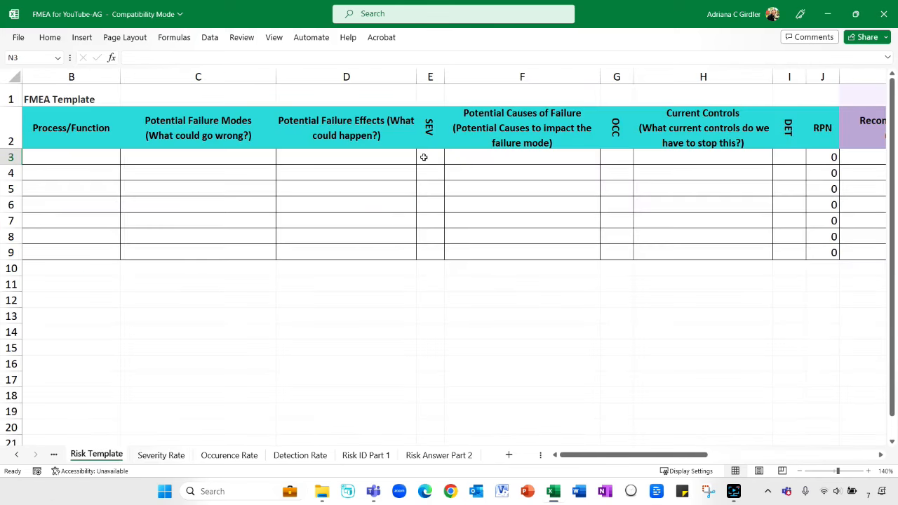
click(366, 455)
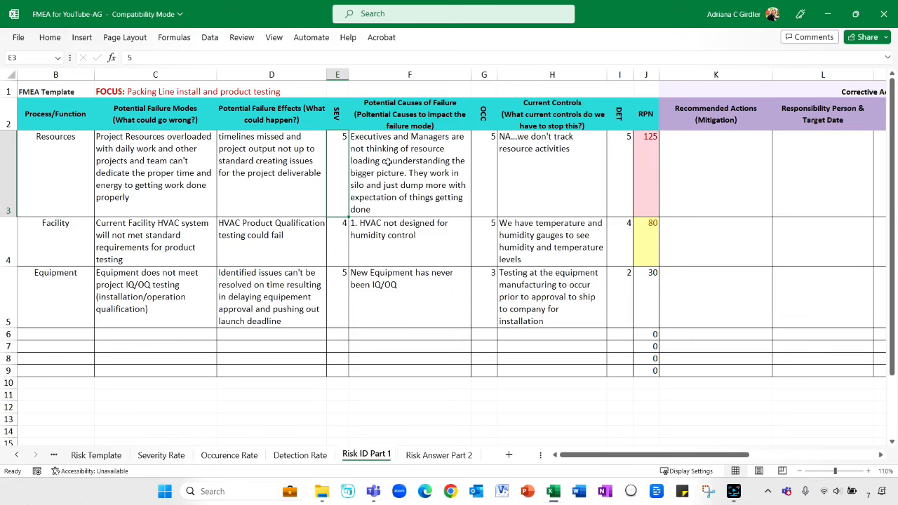
mouse_move(429, 191)
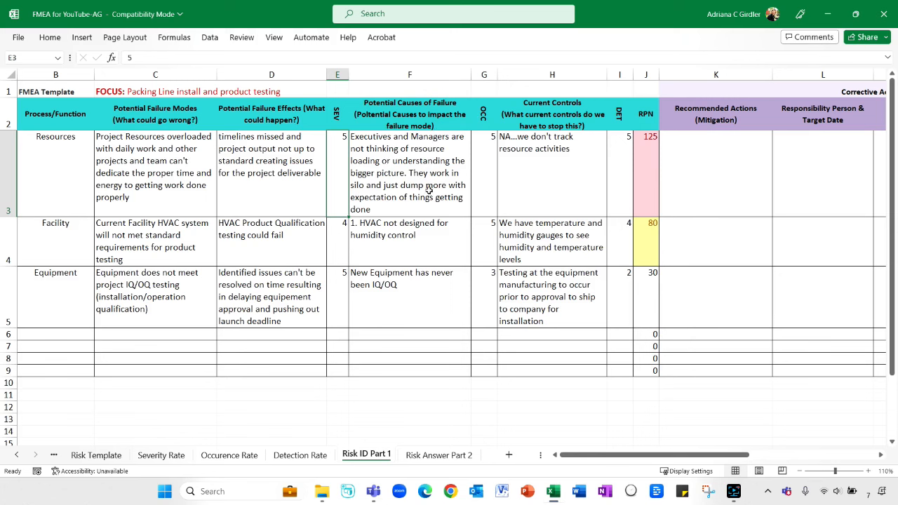
mouse_move(440, 206)
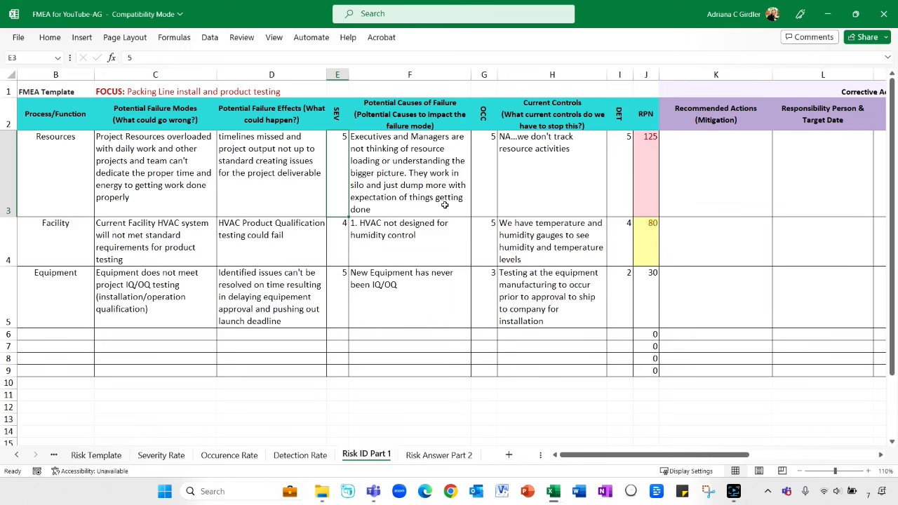
mouse_move(404, 156)
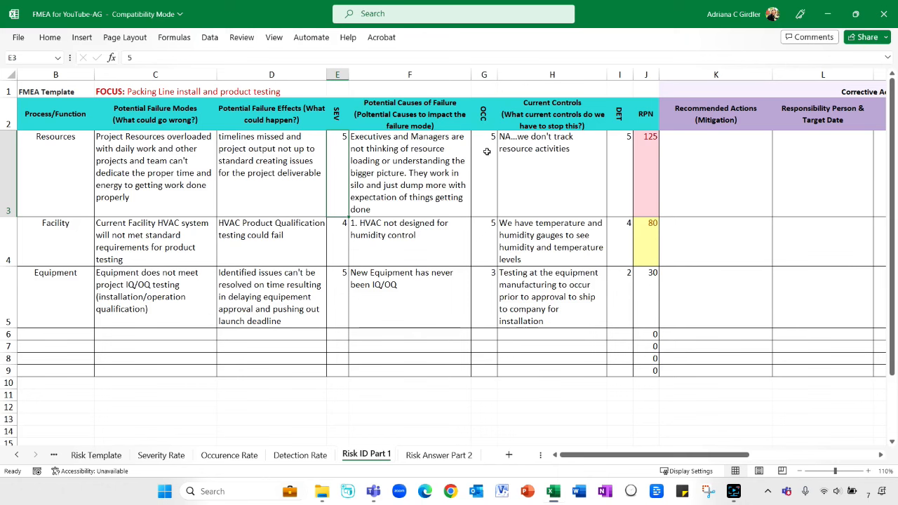
- Show the Occurence Rate sheet's 1–5 likelihood scale, from practically nil to very high
click(229, 455)
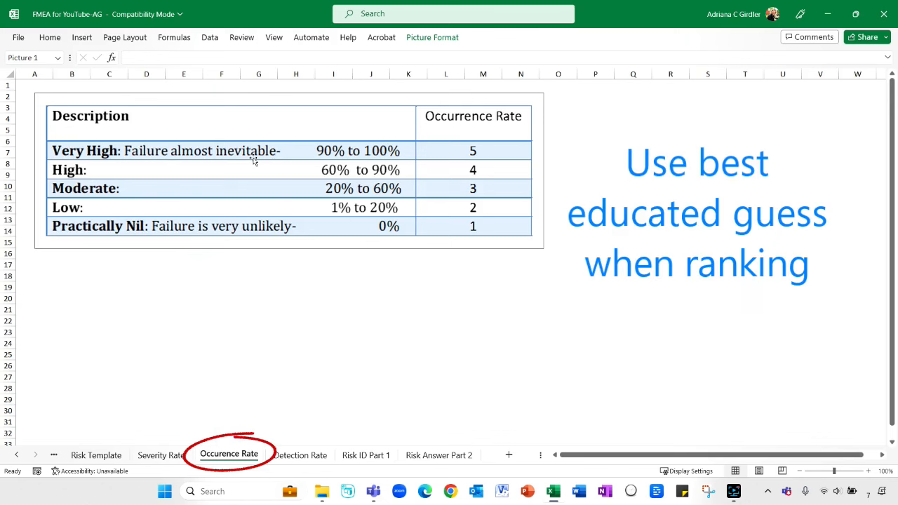
mouse_move(442, 150)
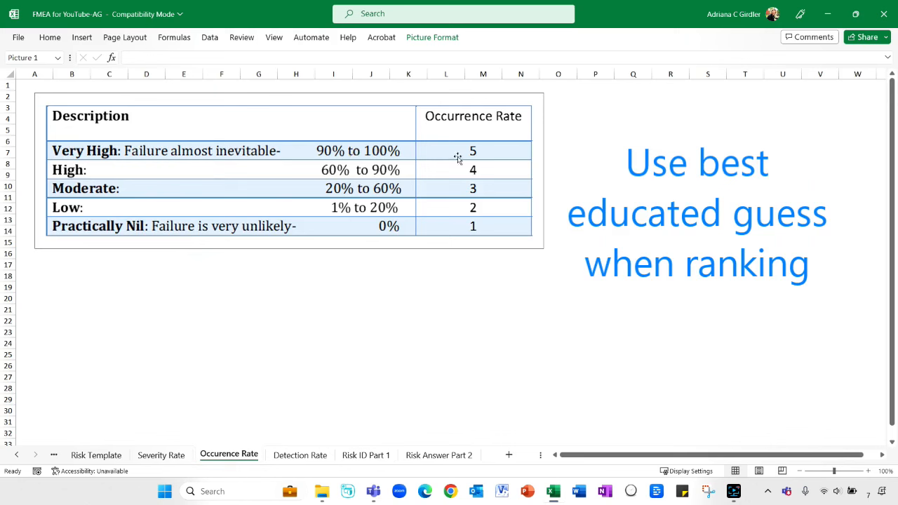
mouse_move(388, 177)
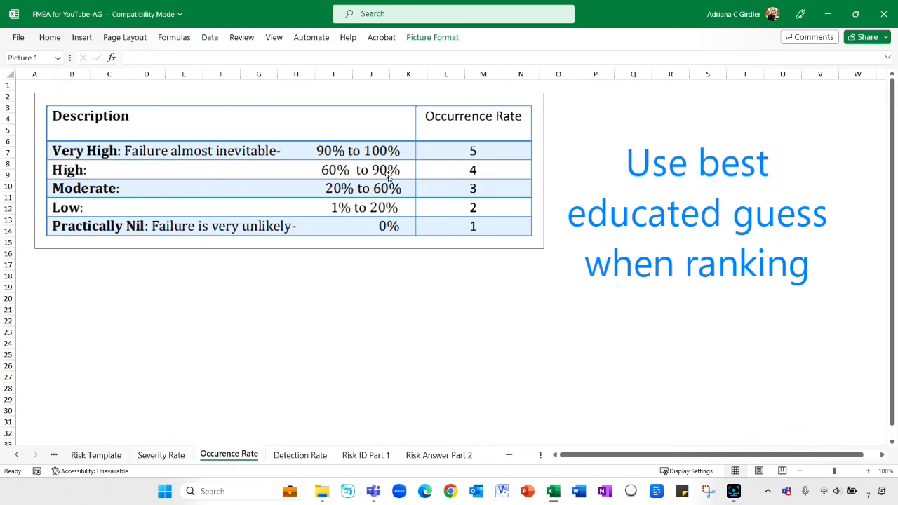
mouse_move(221, 233)
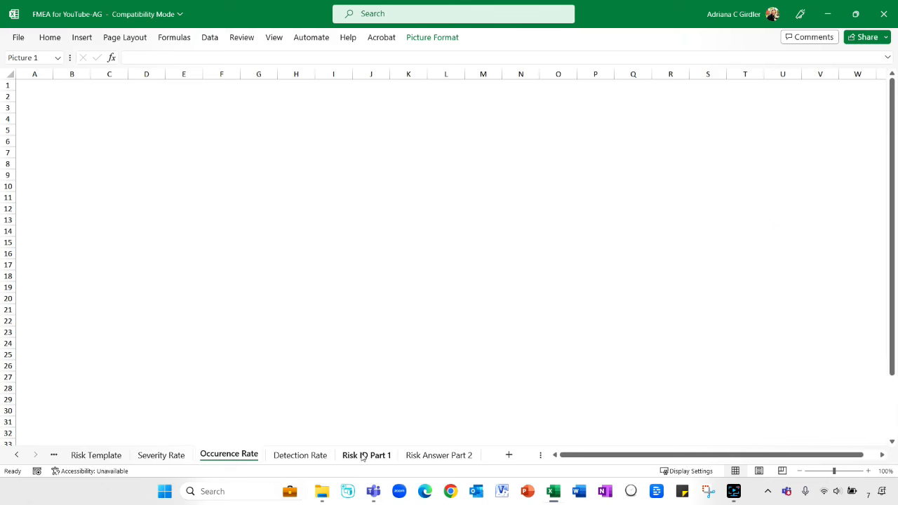
- Go back to the Risk ID Part 1 sheet with RPNs 125, 80 and 30
click(366, 454)
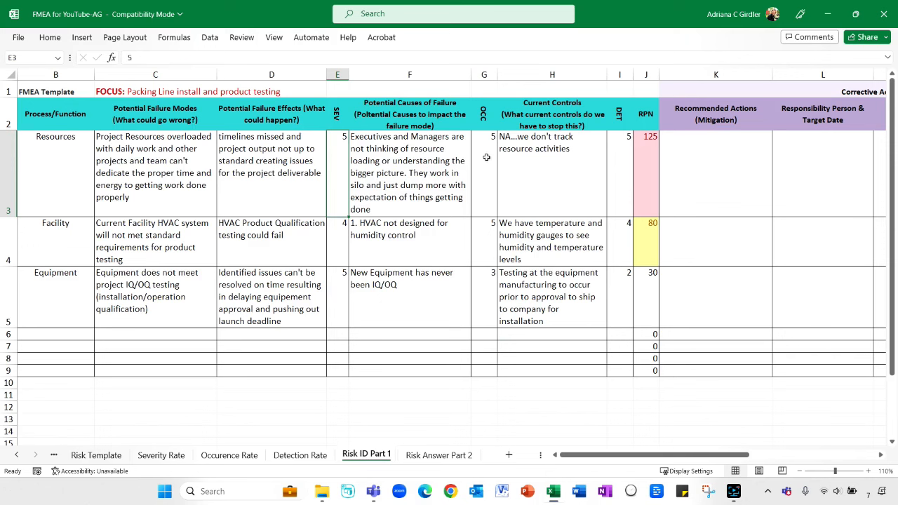
mouse_move(445, 183)
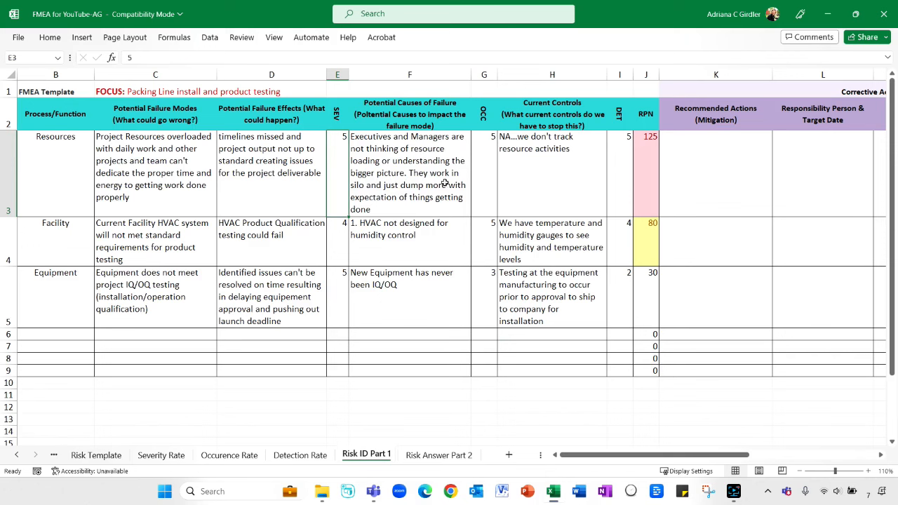
mouse_move(383, 169)
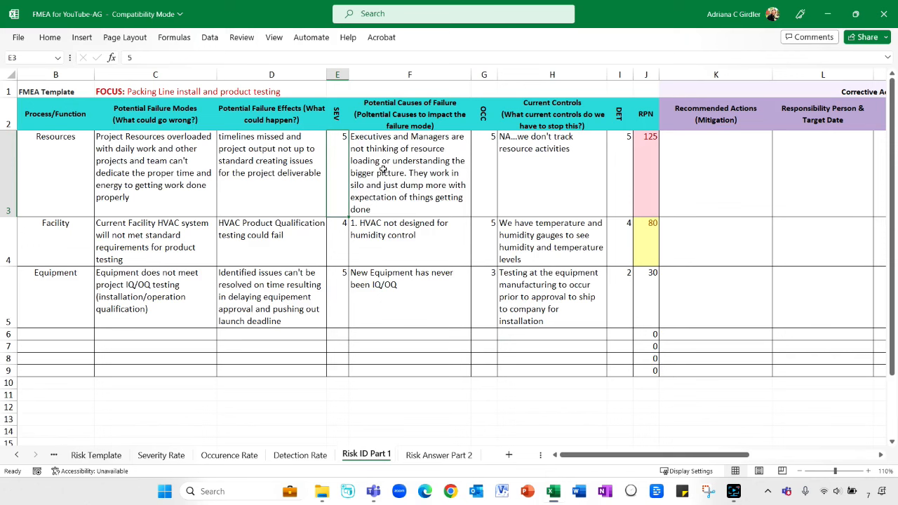
mouse_move(565, 132)
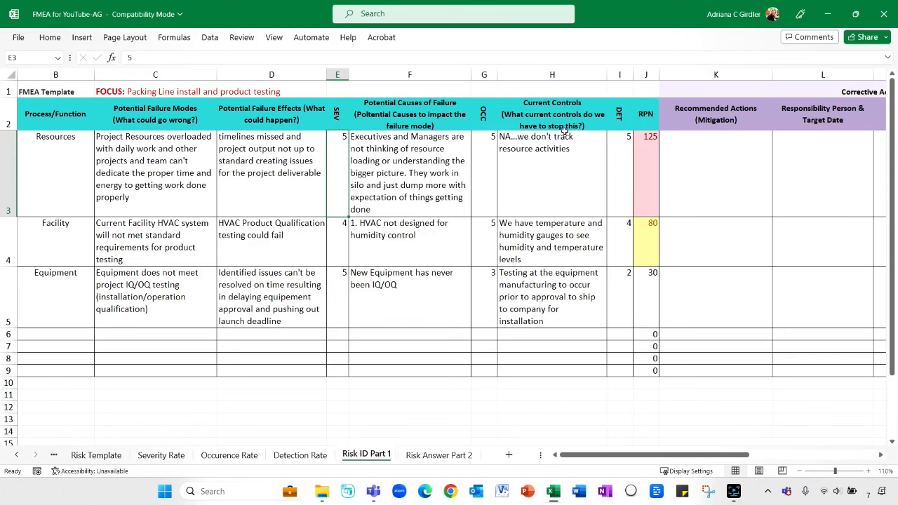
mouse_move(552, 81)
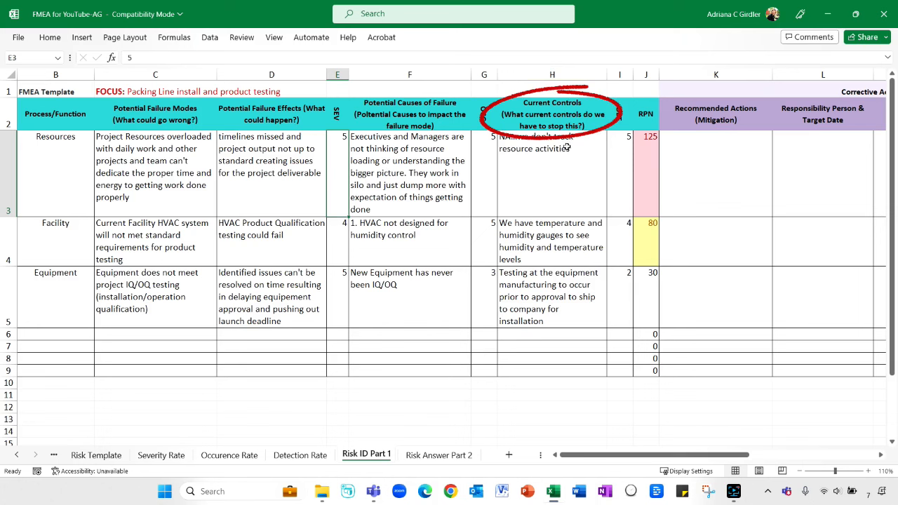
mouse_move(552, 172)
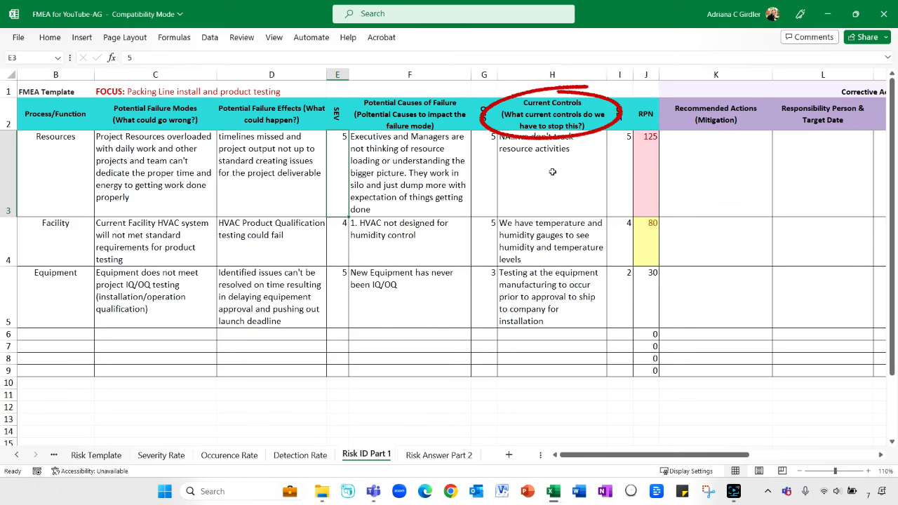
mouse_move(544, 154)
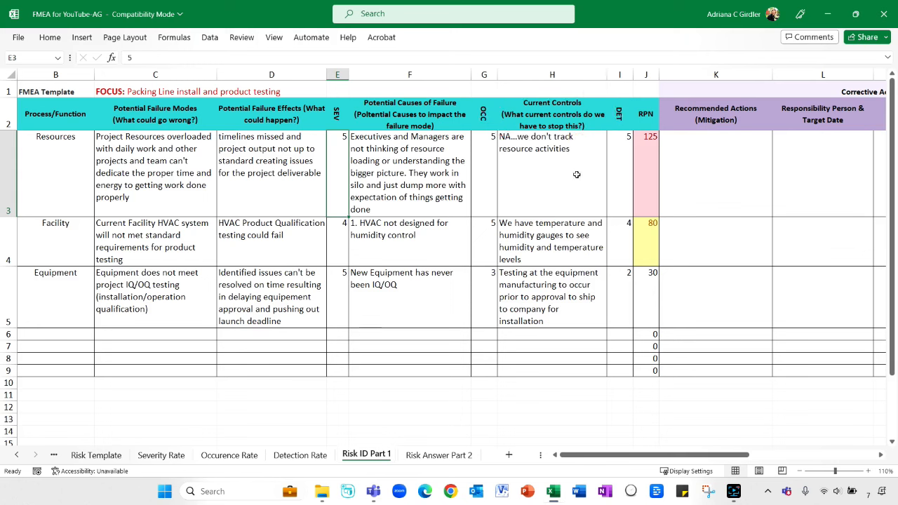
mouse_move(339, 441)
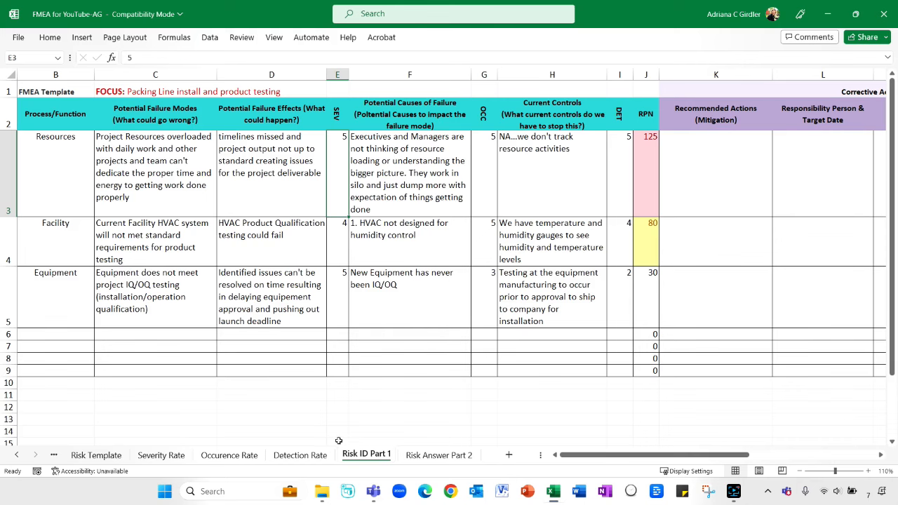
- Show the Detection Rate sheet's 1–5 scale, from very high/certain to virtually nil
click(299, 455)
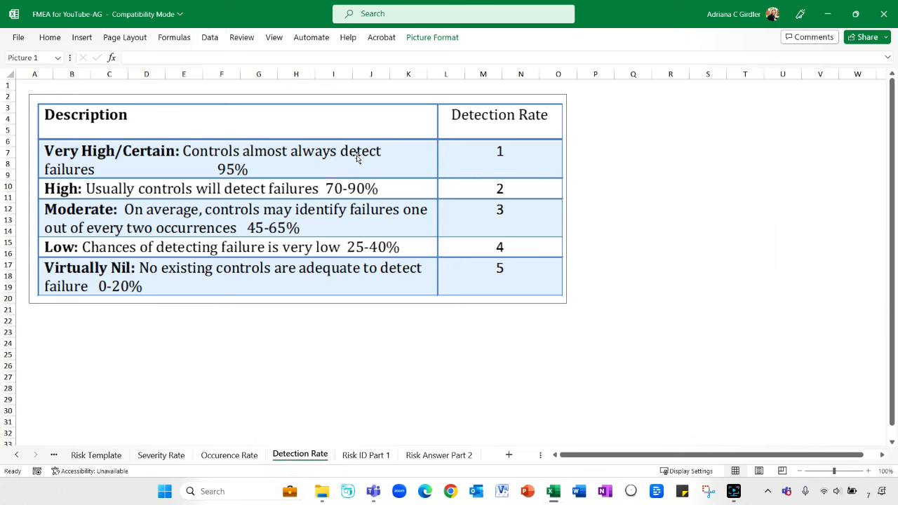
mouse_move(385, 165)
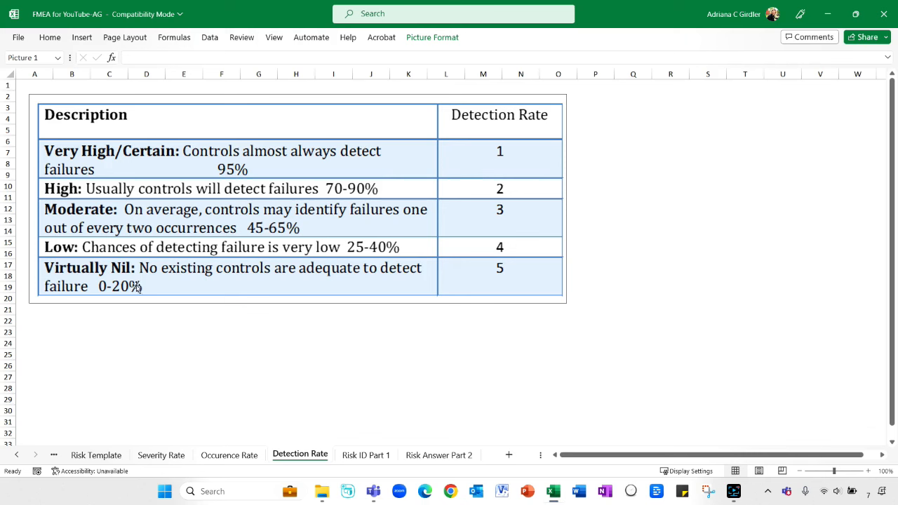
mouse_move(350, 276)
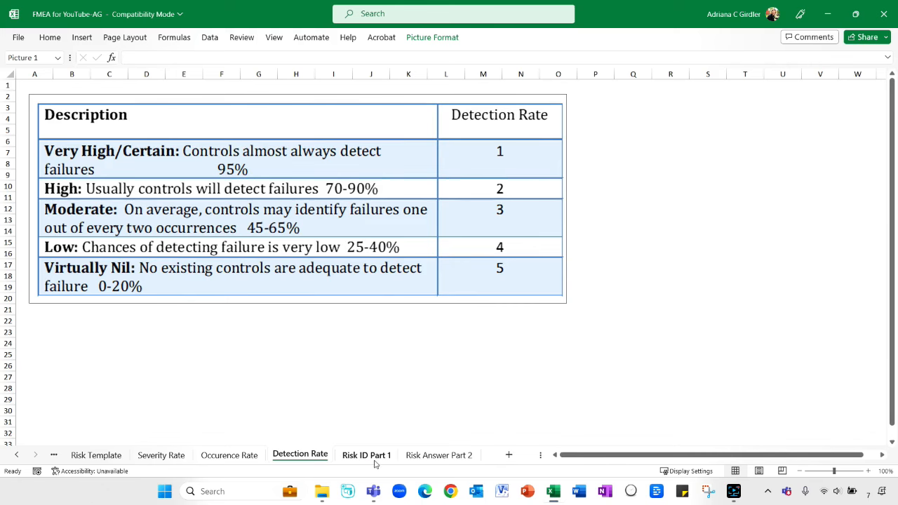
- Return to Risk ID Part 1, where the first risk has detection 5 and RPN 125
click(365, 455)
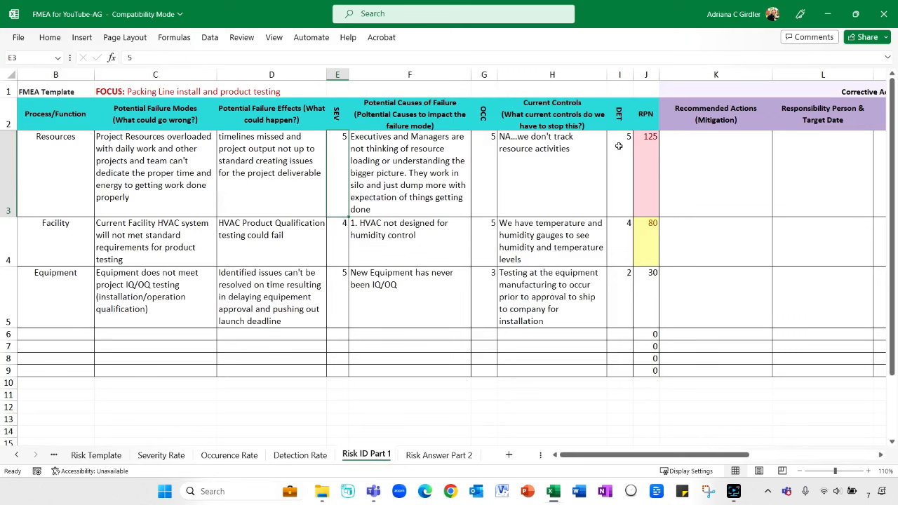
mouse_move(421, 165)
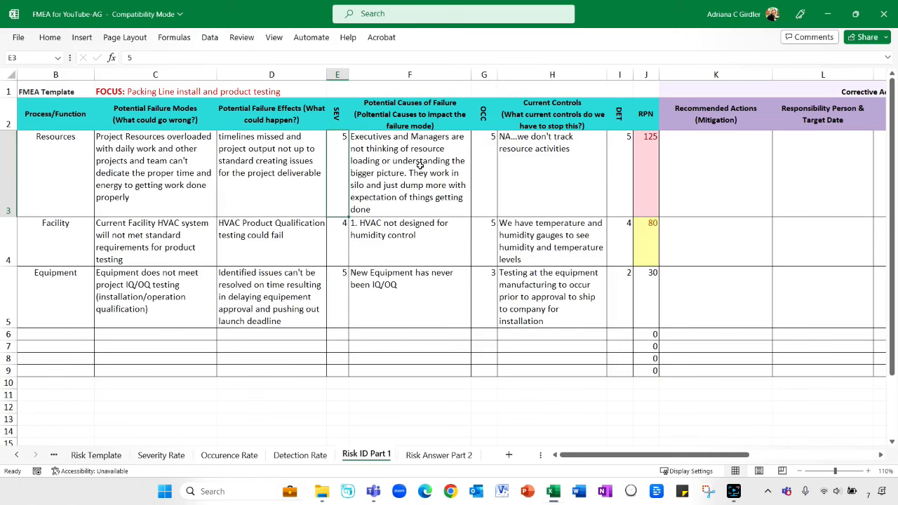
mouse_move(643, 118)
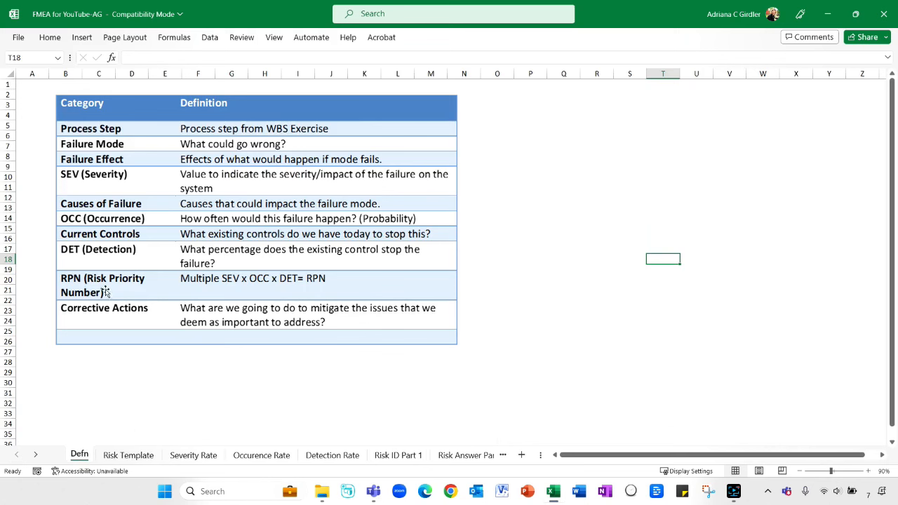
mouse_move(290, 282)
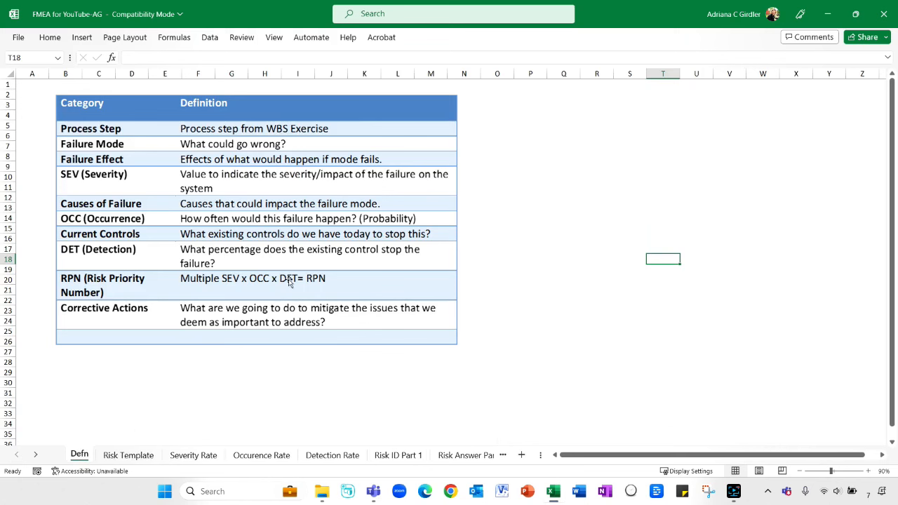
mouse_move(231, 282)
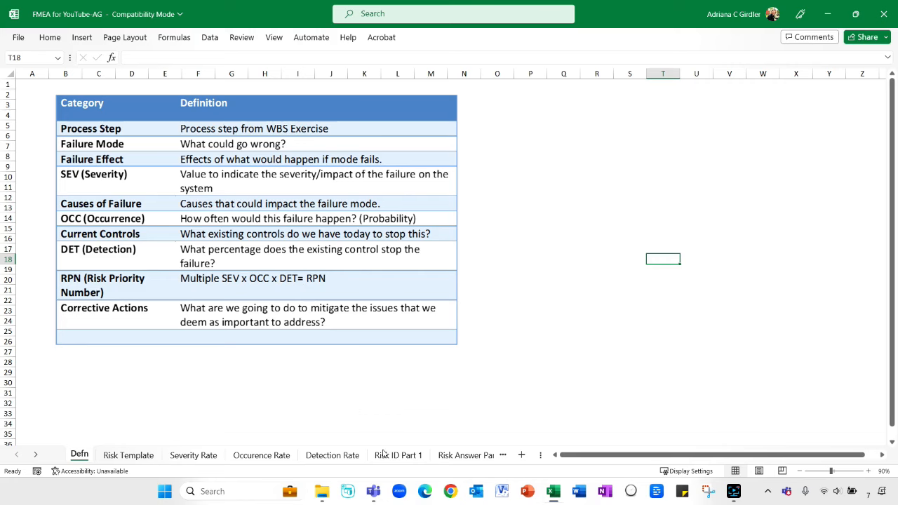
click(398, 454)
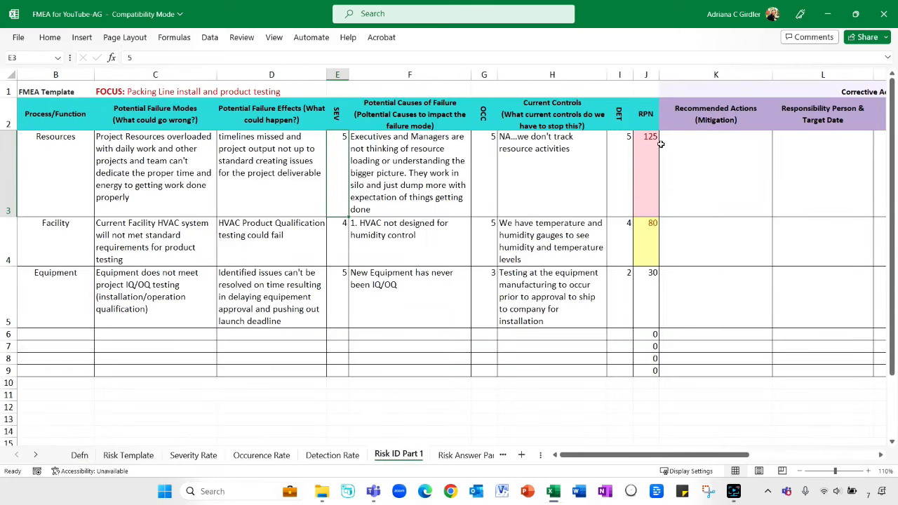
mouse_move(652, 150)
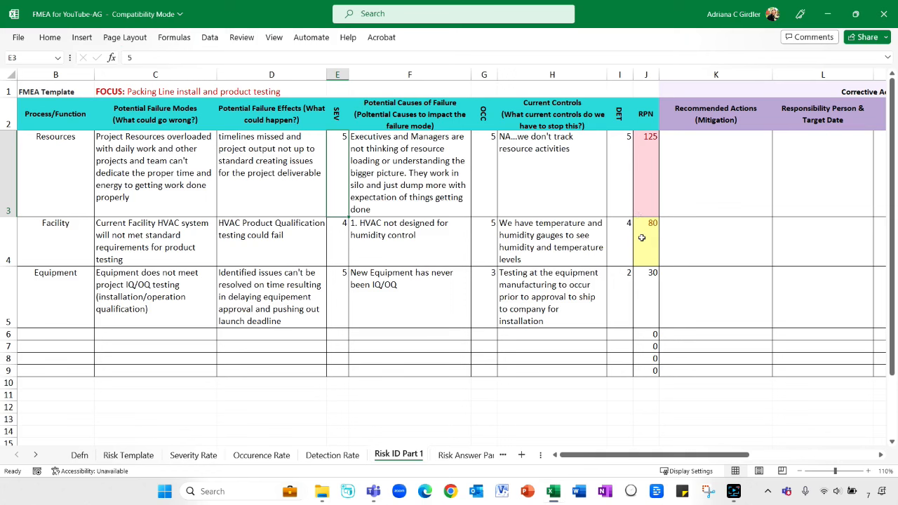
mouse_move(581, 169)
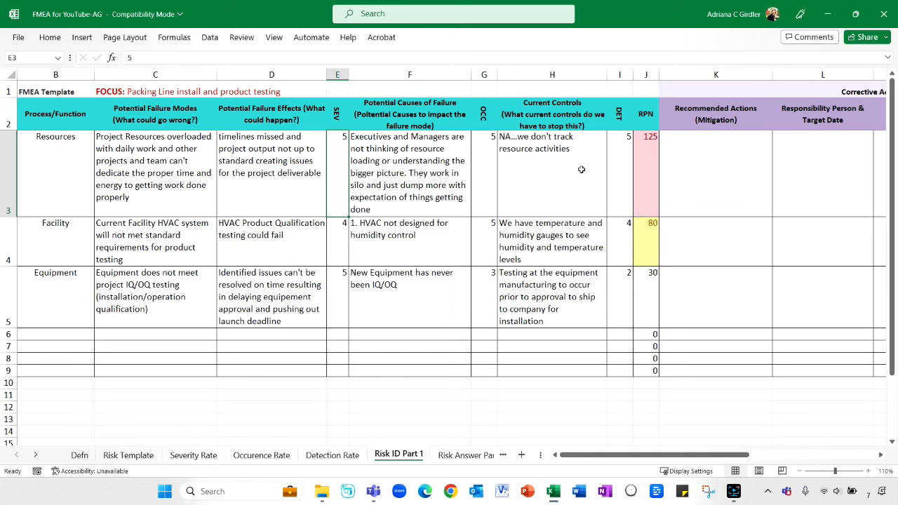
mouse_move(581, 186)
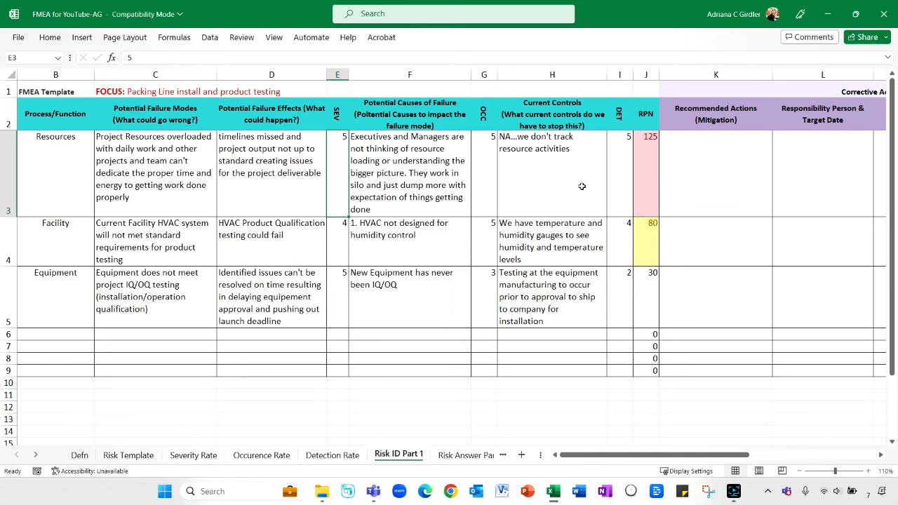
mouse_move(618, 159)
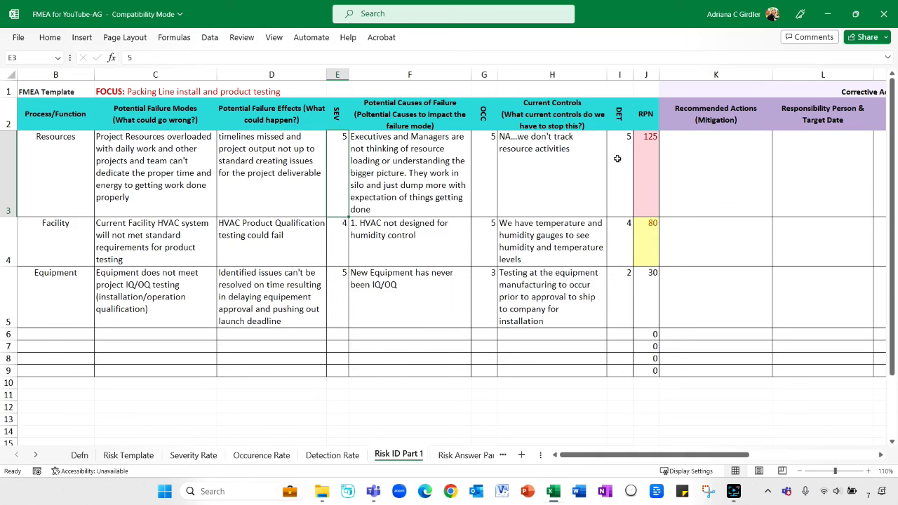
mouse_move(745, 245)
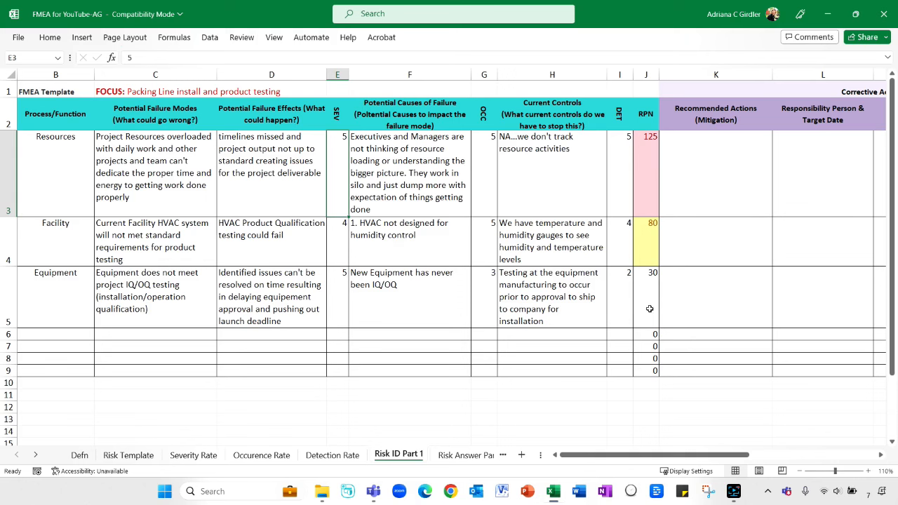
mouse_move(637, 258)
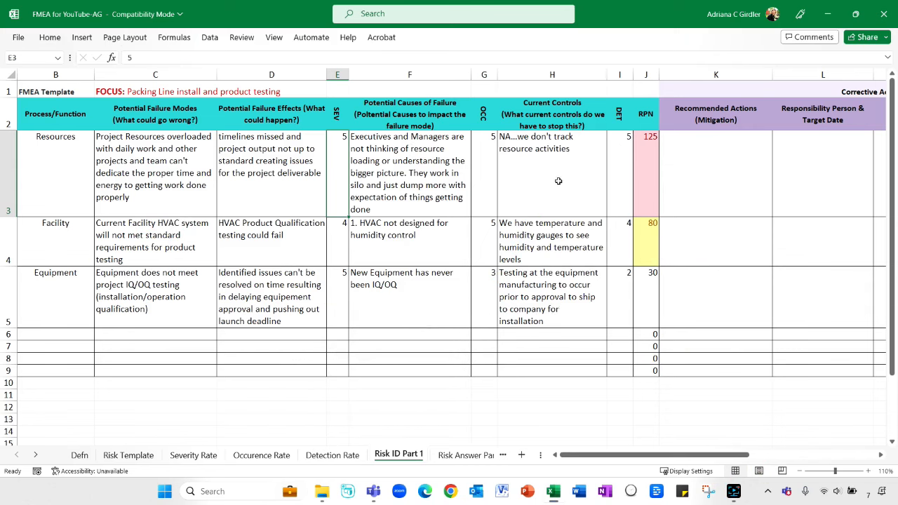
mouse_move(500, 247)
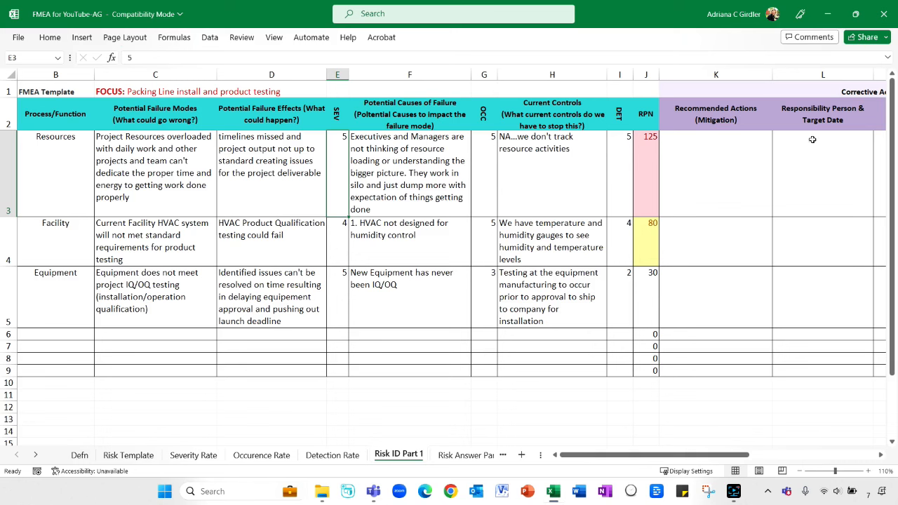
scroll(right, 3)
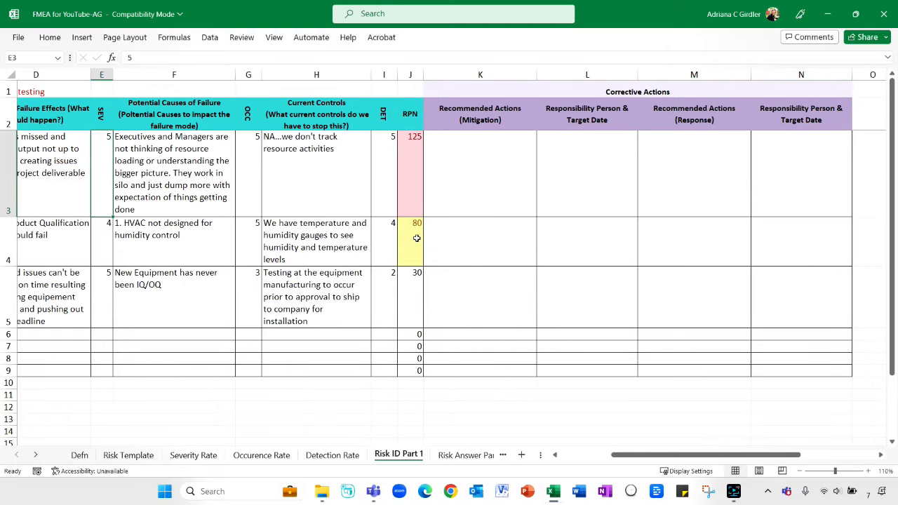
mouse_move(454, 428)
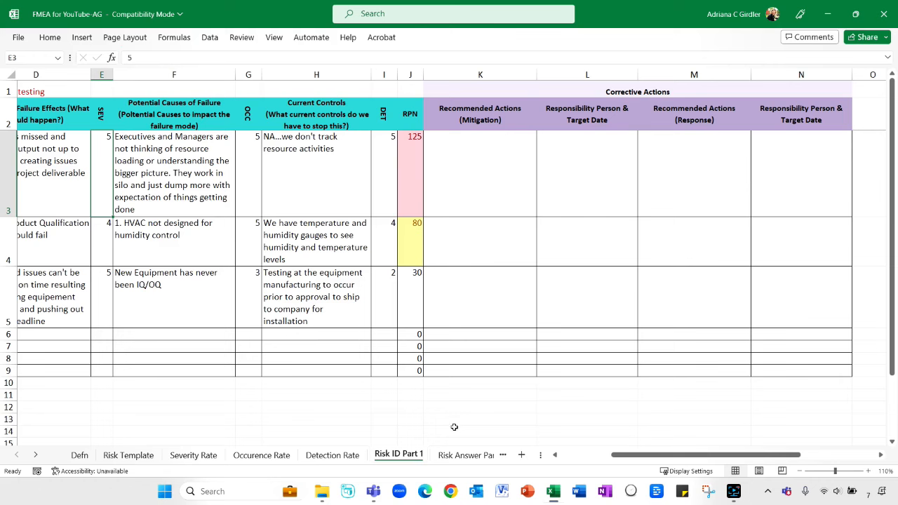
click(438, 455)
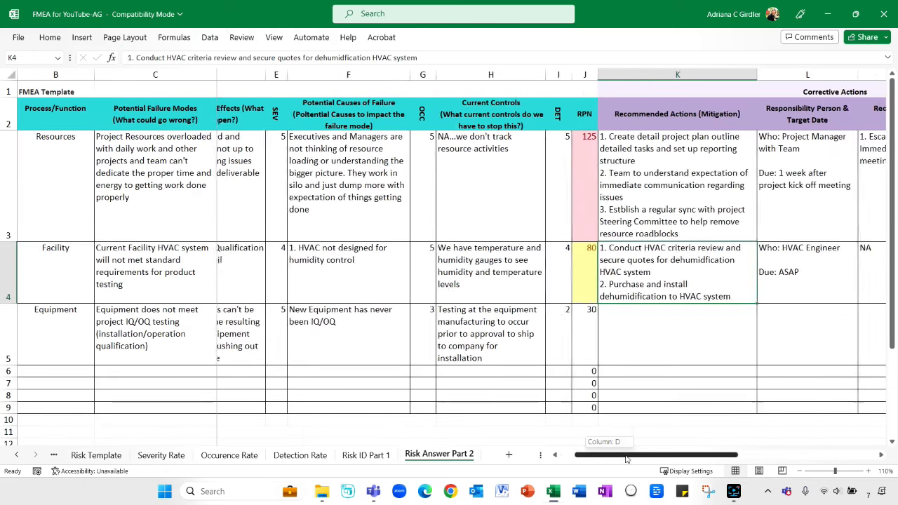
- Scroll right on Risk Answer Part 2 to view the corrective actions, owners and due dates
scroll(right, 3)
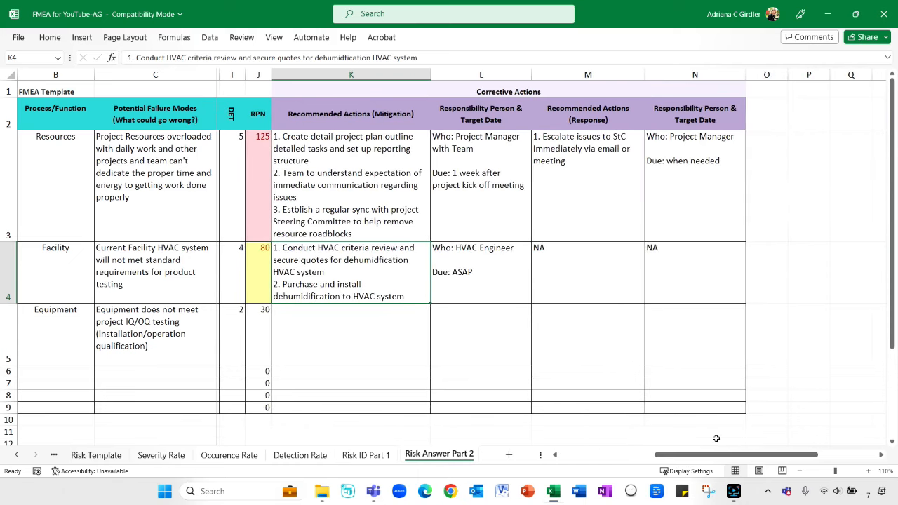
mouse_move(344, 178)
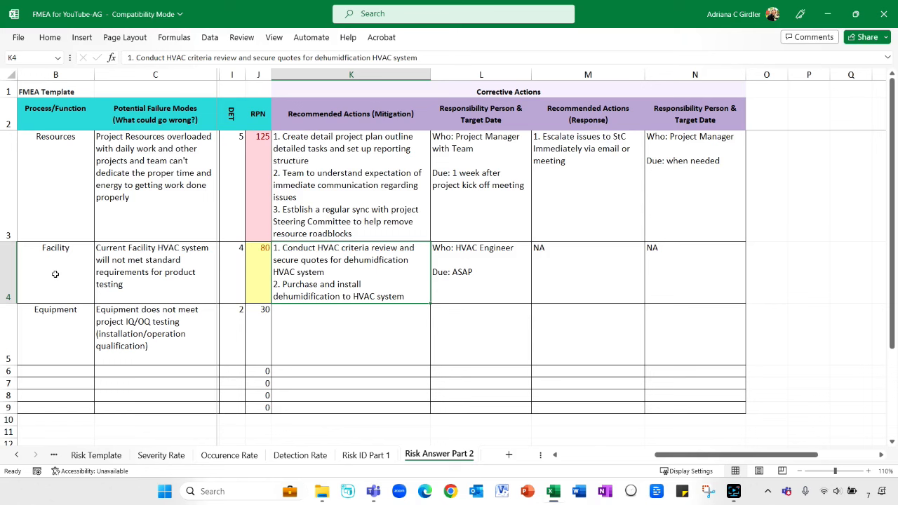
mouse_move(488, 149)
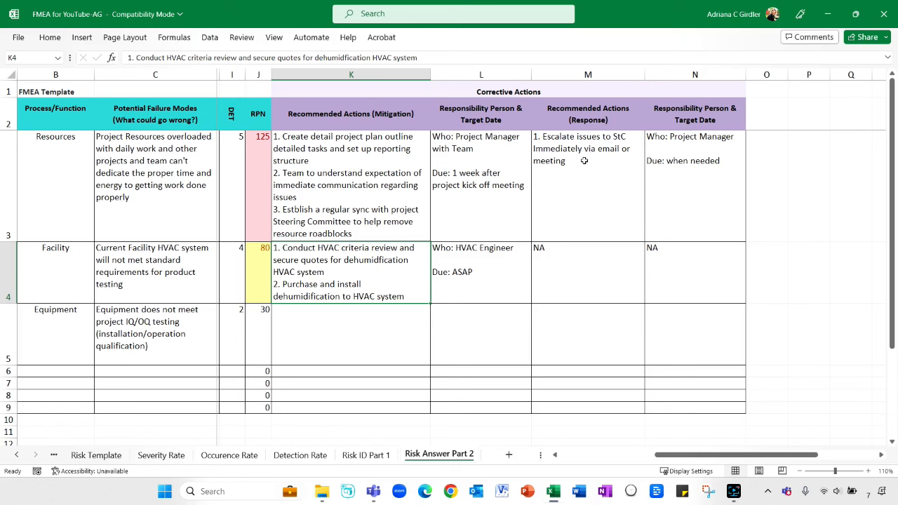
mouse_move(358, 176)
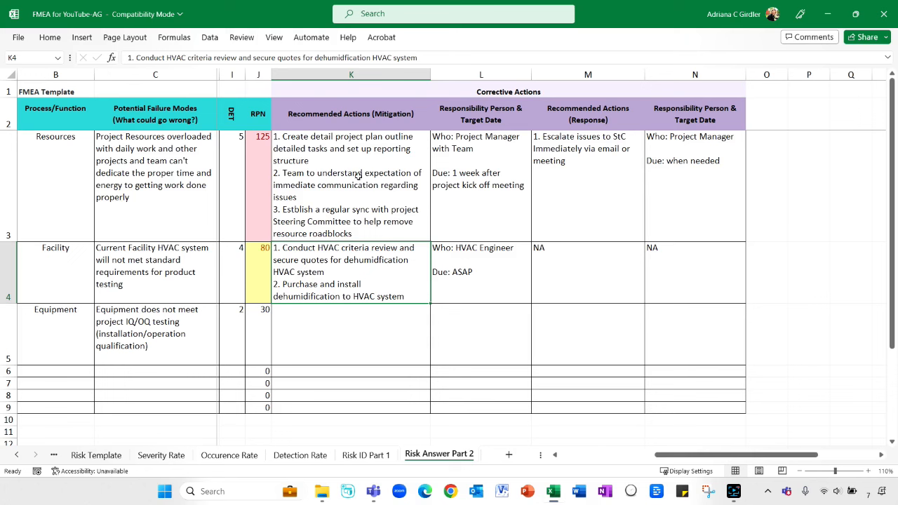
mouse_move(614, 167)
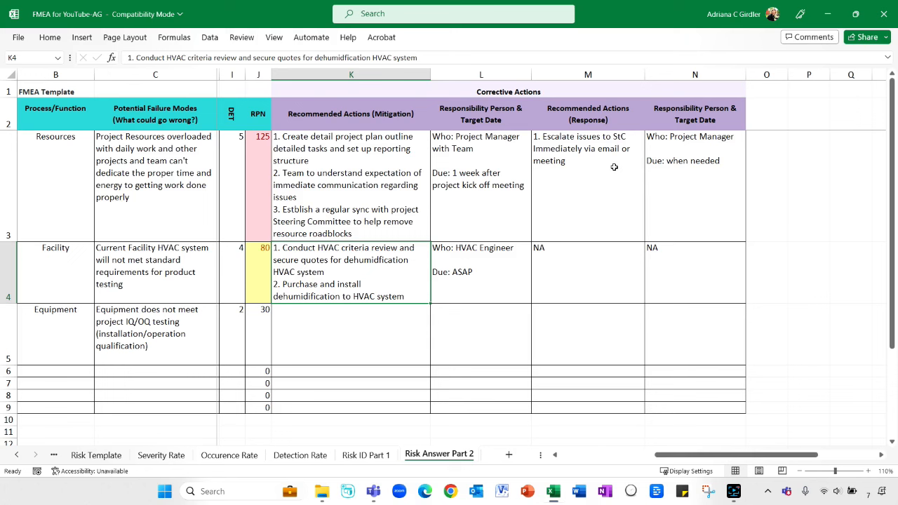
mouse_move(471, 267)
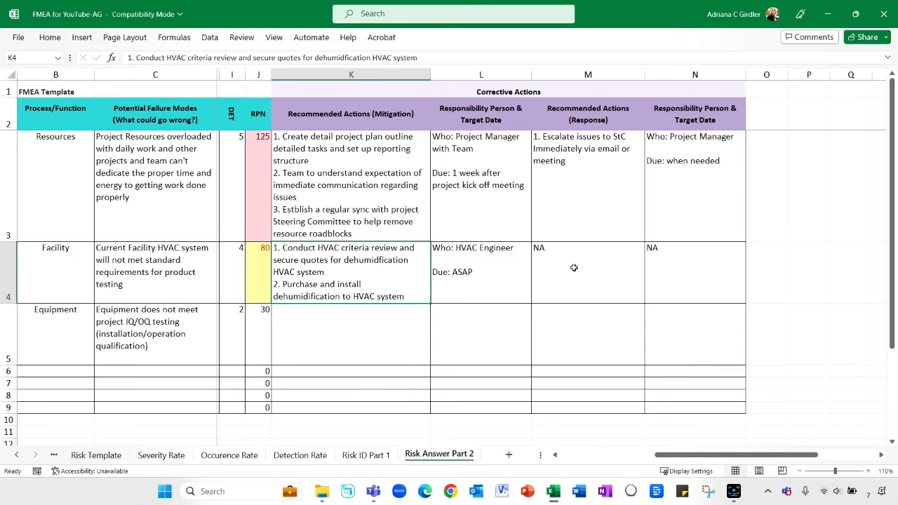
mouse_move(403, 284)
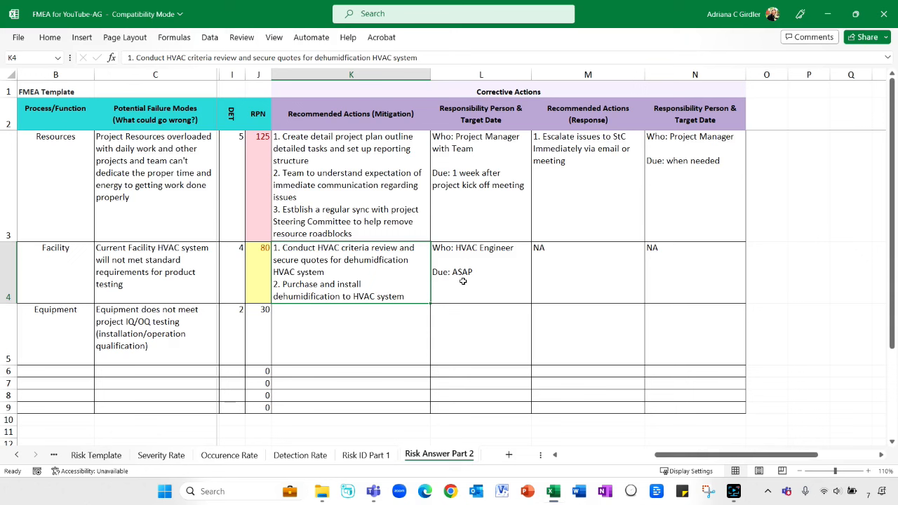
mouse_move(391, 252)
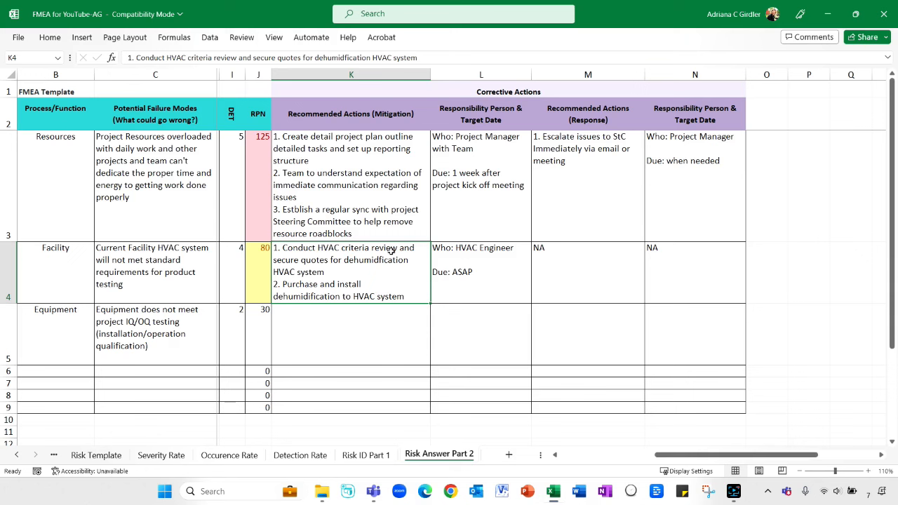
mouse_move(656, 455)
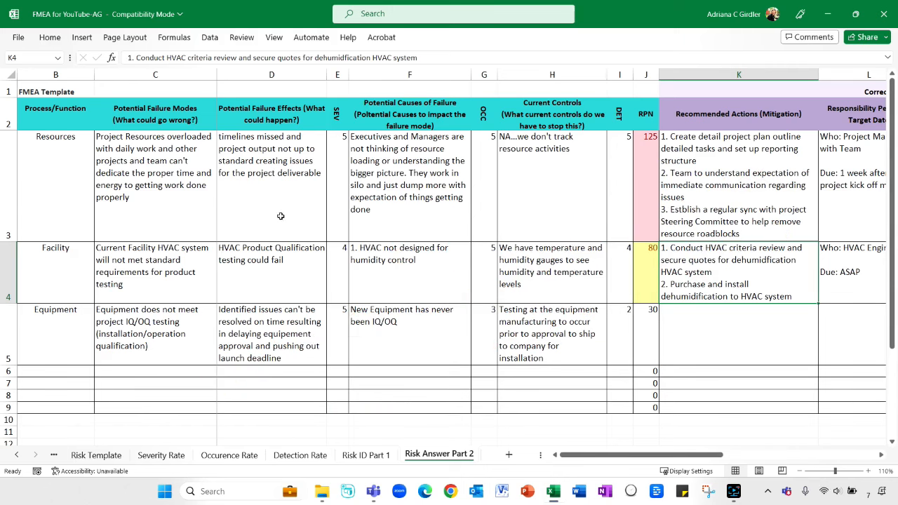
mouse_move(512, 194)
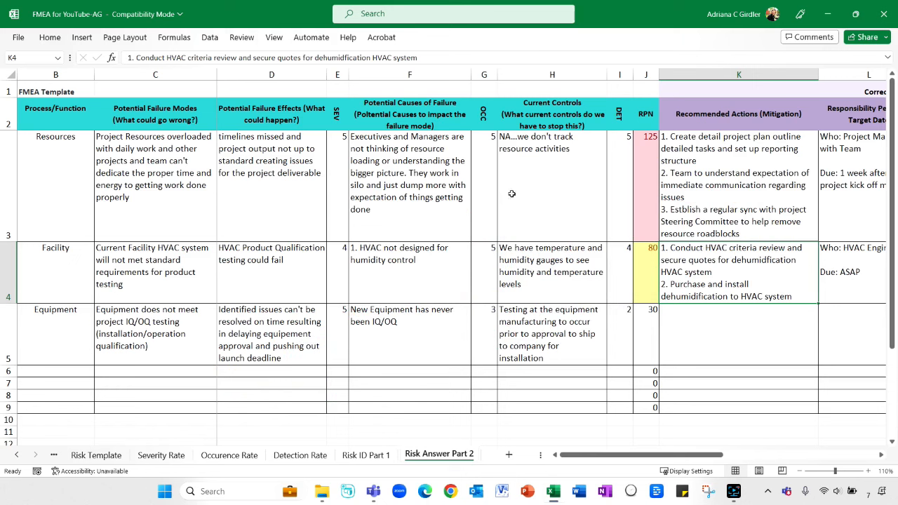
mouse_move(288, 177)
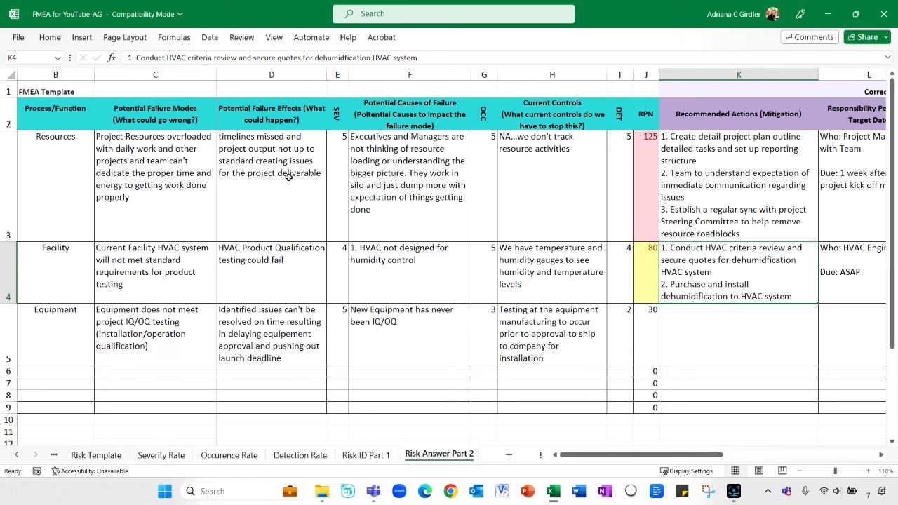
mouse_move(375, 203)
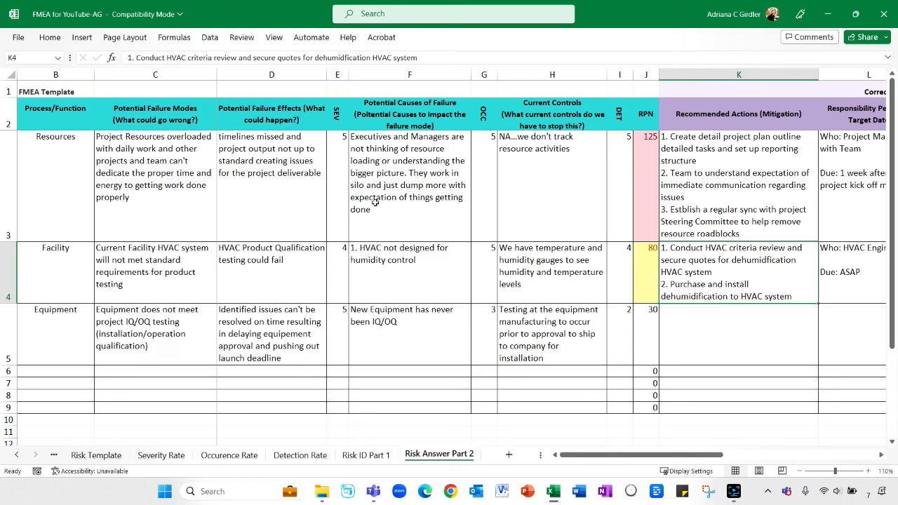